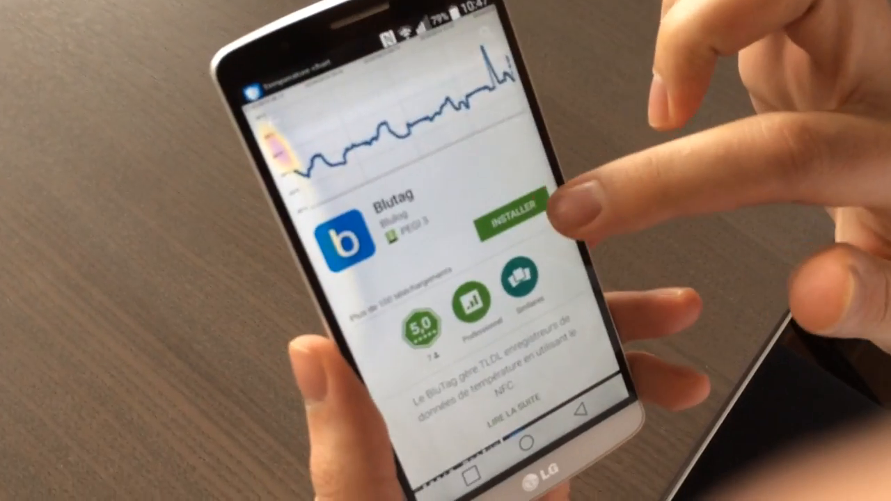
# Install the Blutag TLDL temperature logger app from its Play Store page
pyautogui.click(515, 221)
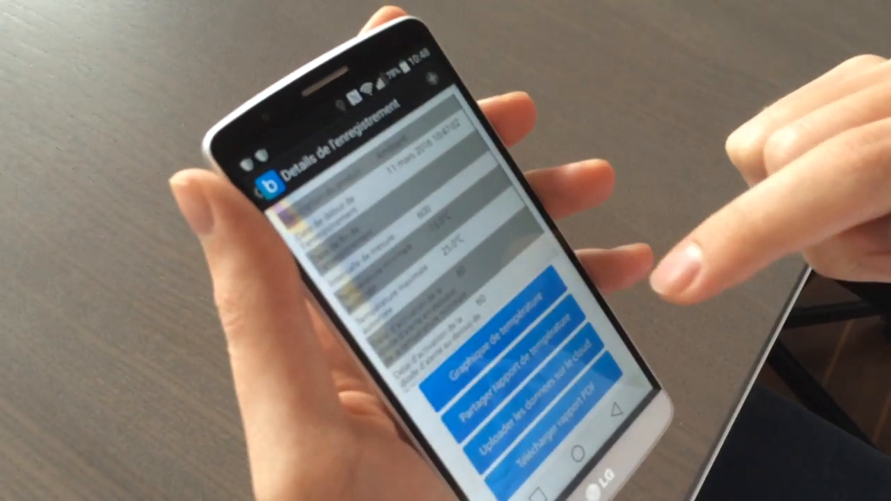
# Open the 'Graphique de température' chart for the logger's record
pyautogui.click(501, 341)
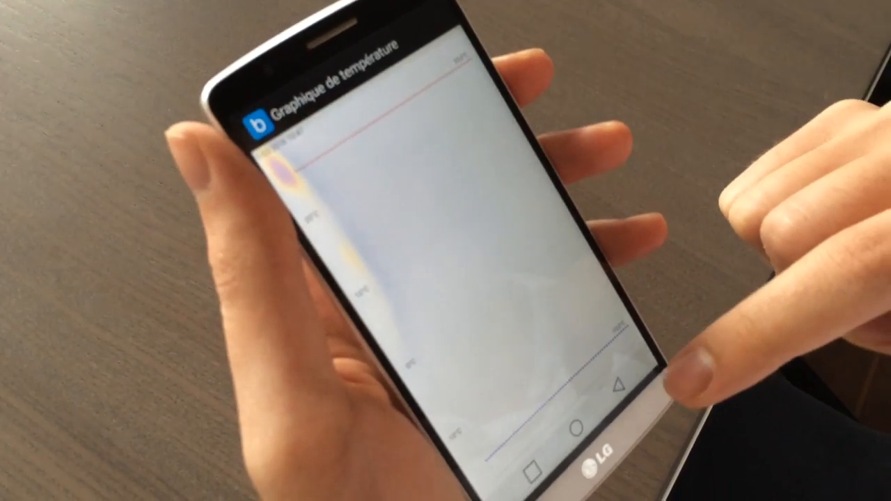